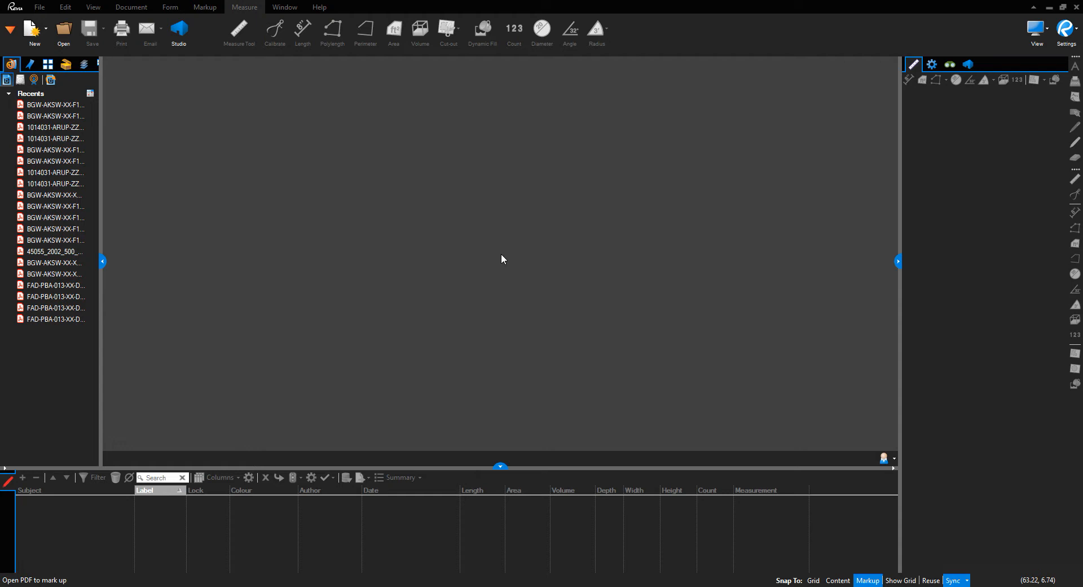
mouse_move(454, 242)
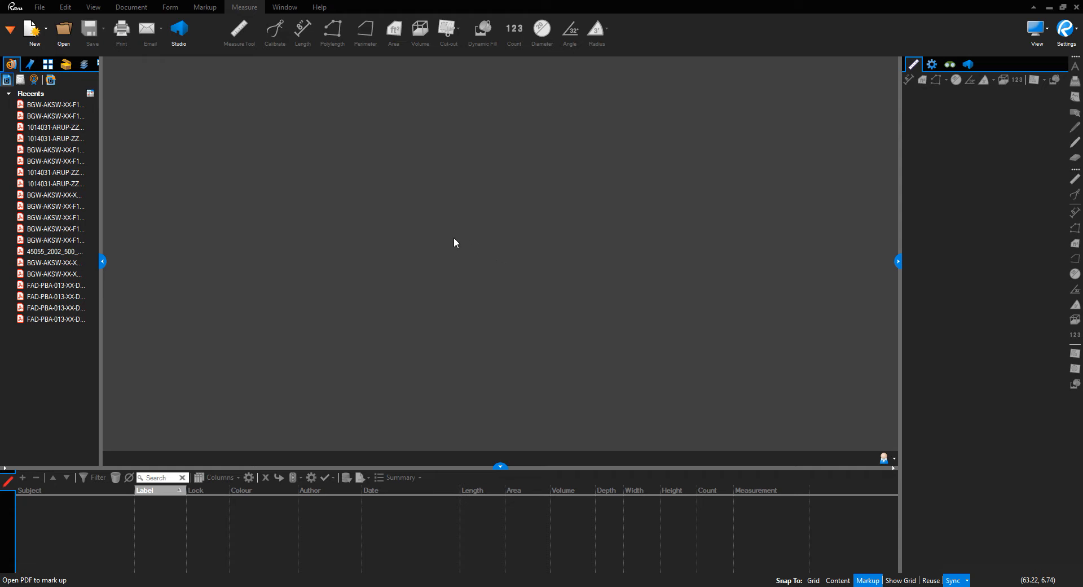
mouse_move(443, 241)
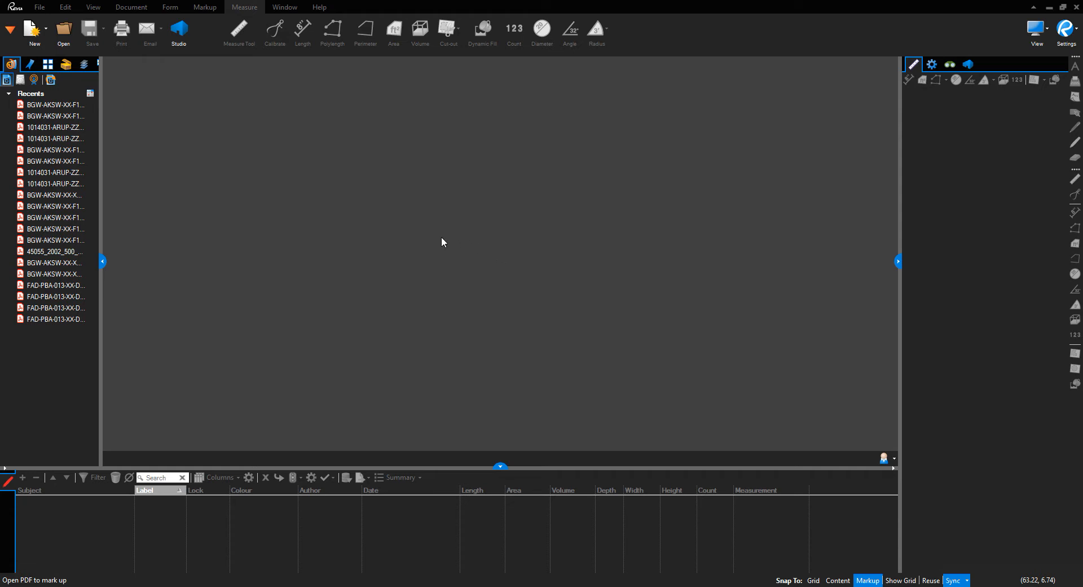
mouse_move(343, 218)
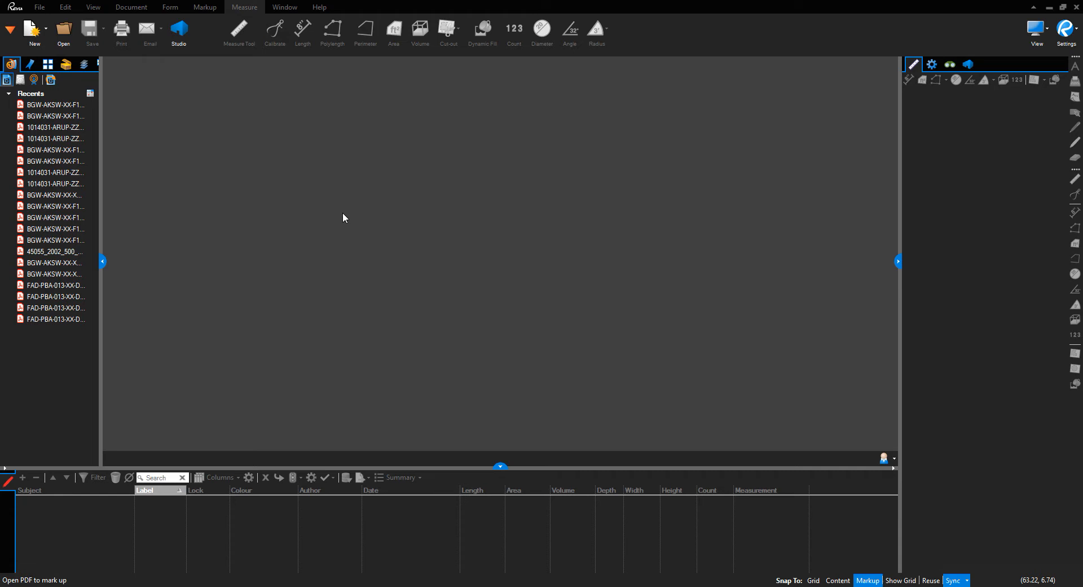
mouse_move(75, 41)
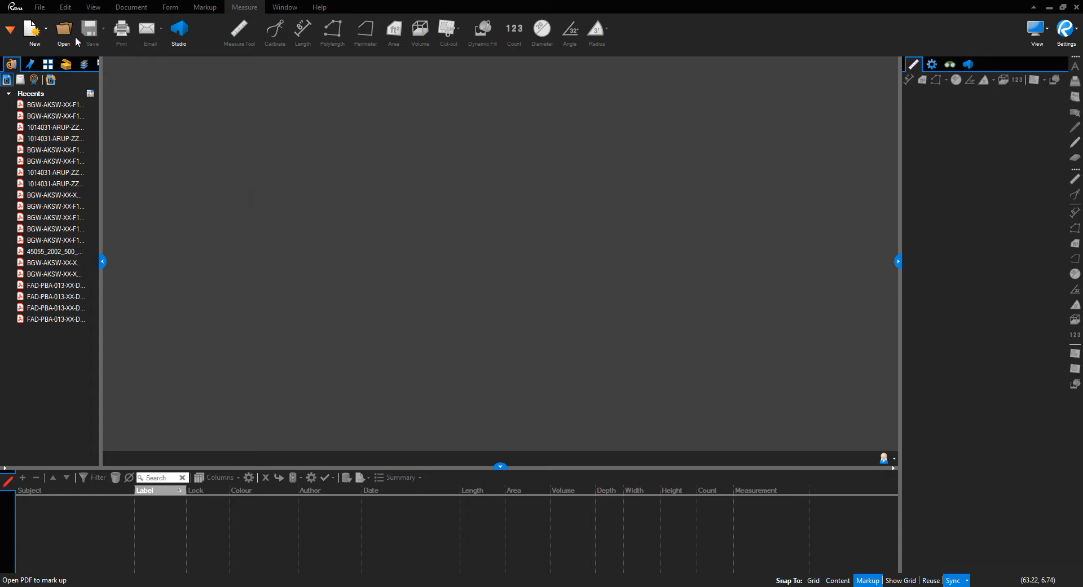
Bring up the file browser to locate the Foundation GA (A1 - Blank) PDF
left_click(63, 30)
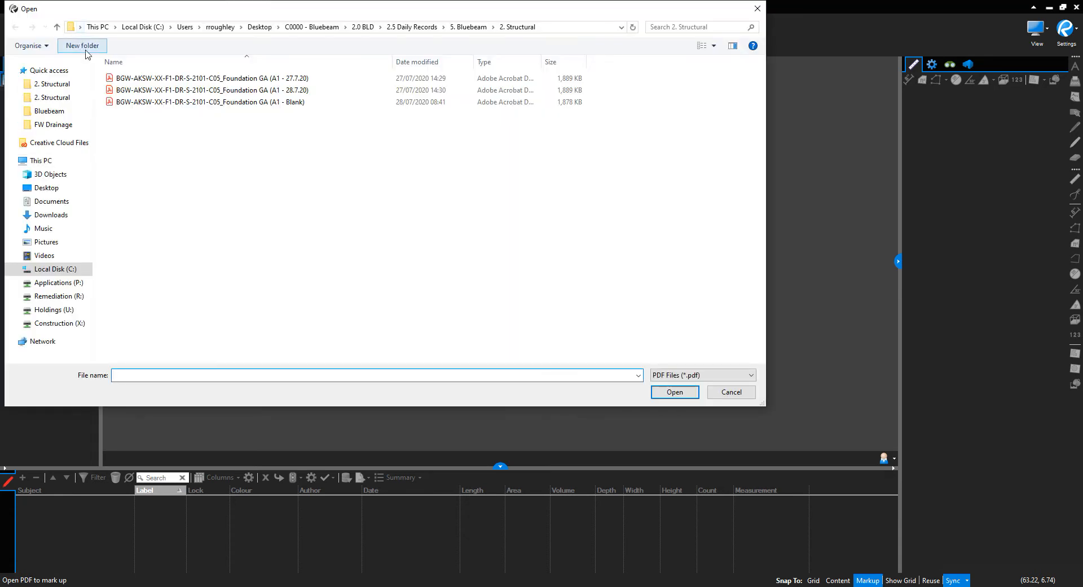
mouse_move(351, 38)
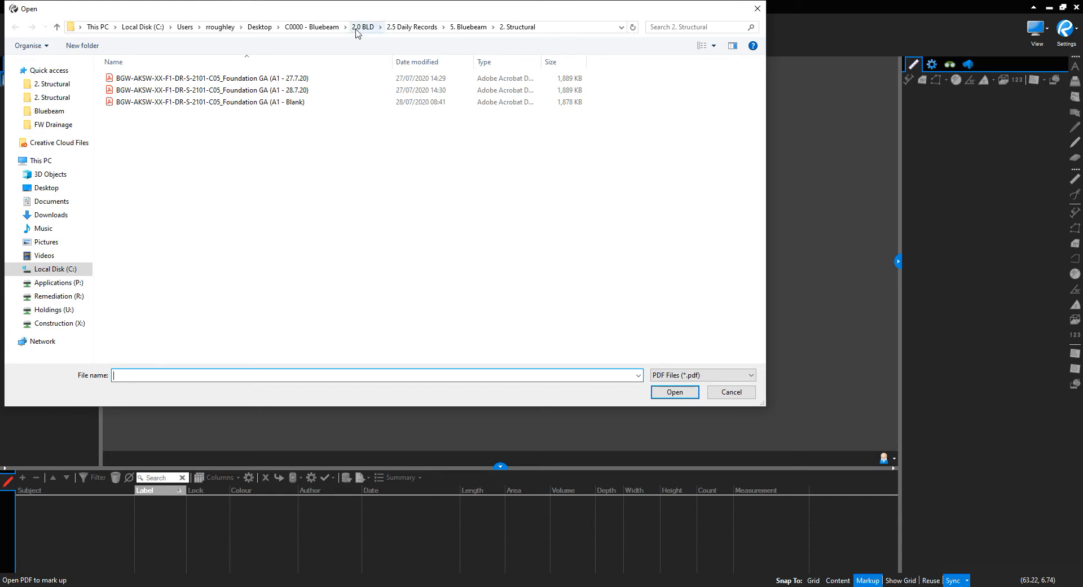
mouse_move(399, 32)
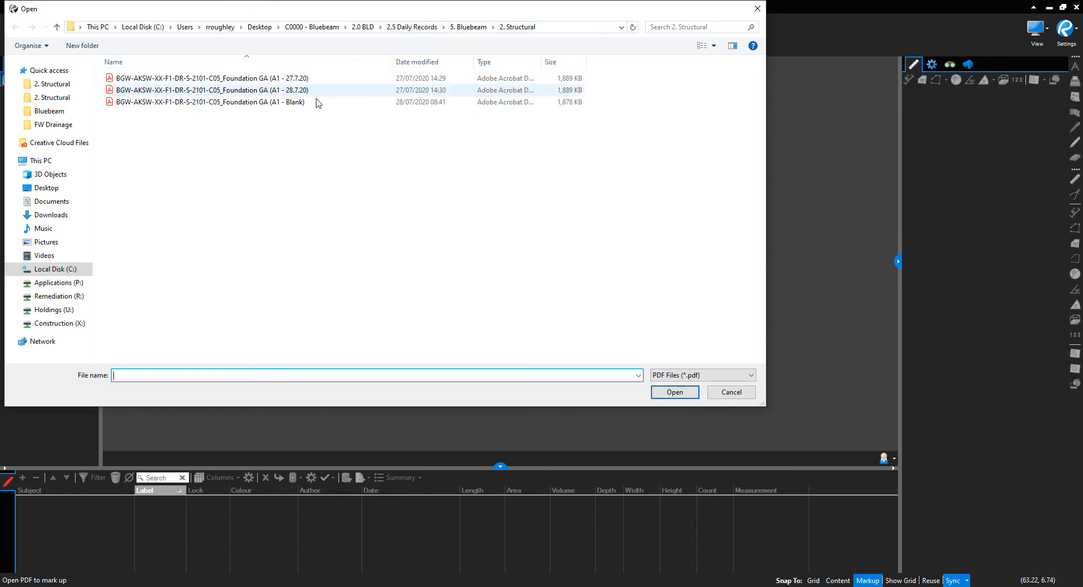
mouse_move(294, 101)
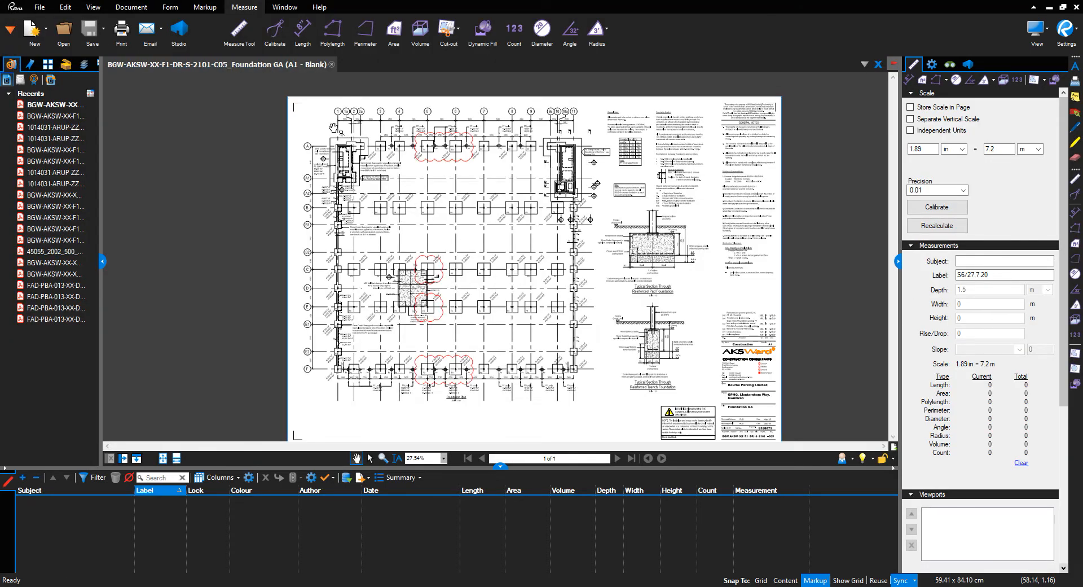
Zoom into the top row of grid lines with their 7200 spacing dimensions
scroll("down", 3)
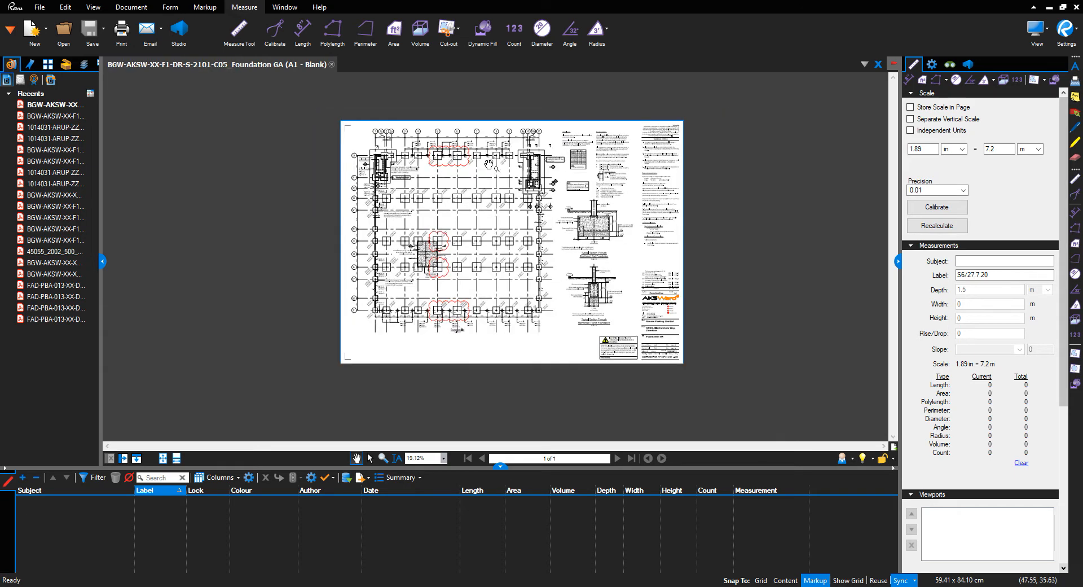
scroll("up", 3)
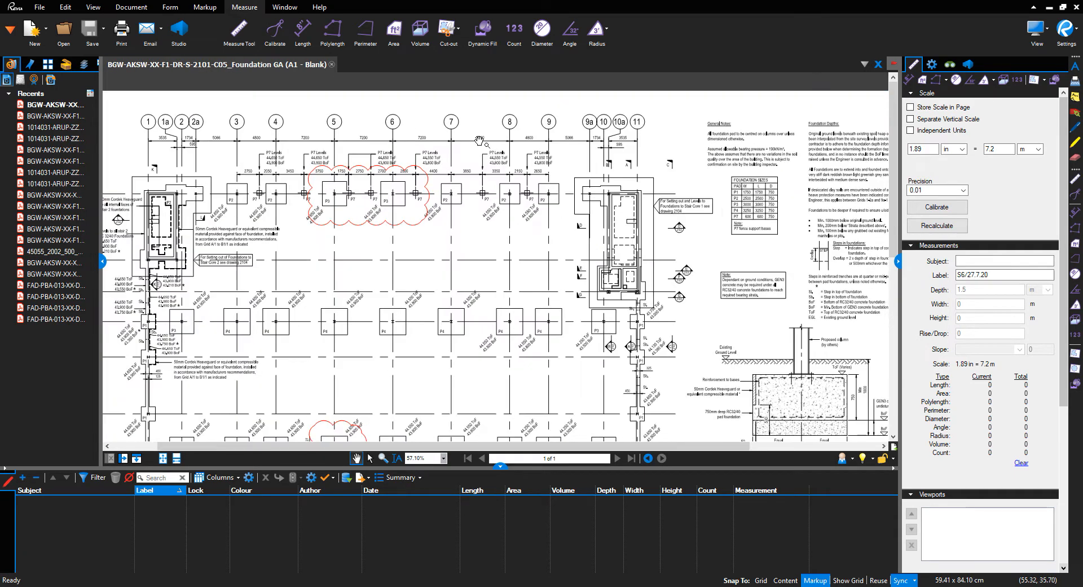
mouse_move(450, 126)
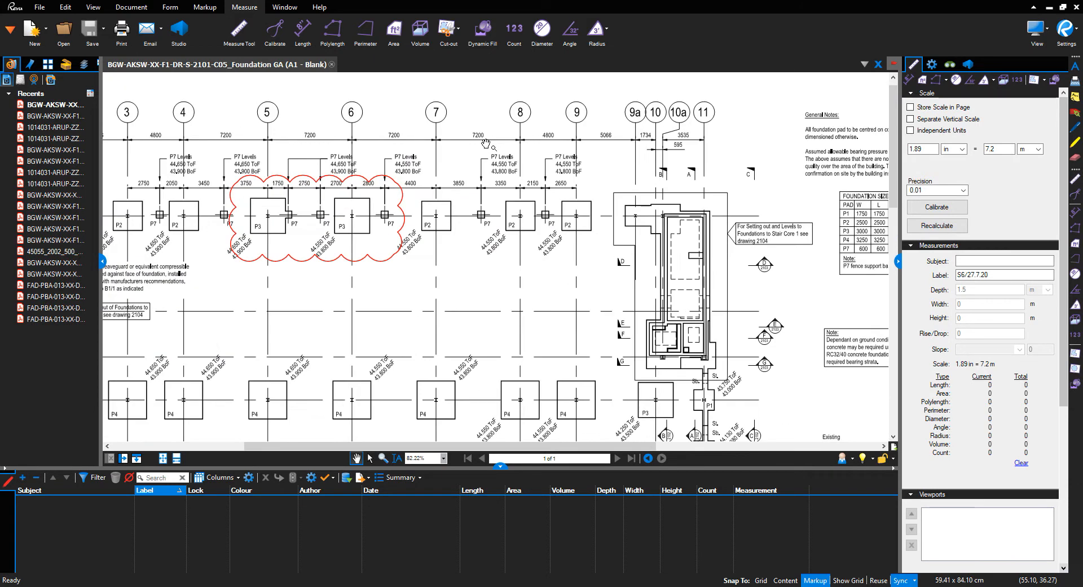
mouse_move(681, 186)
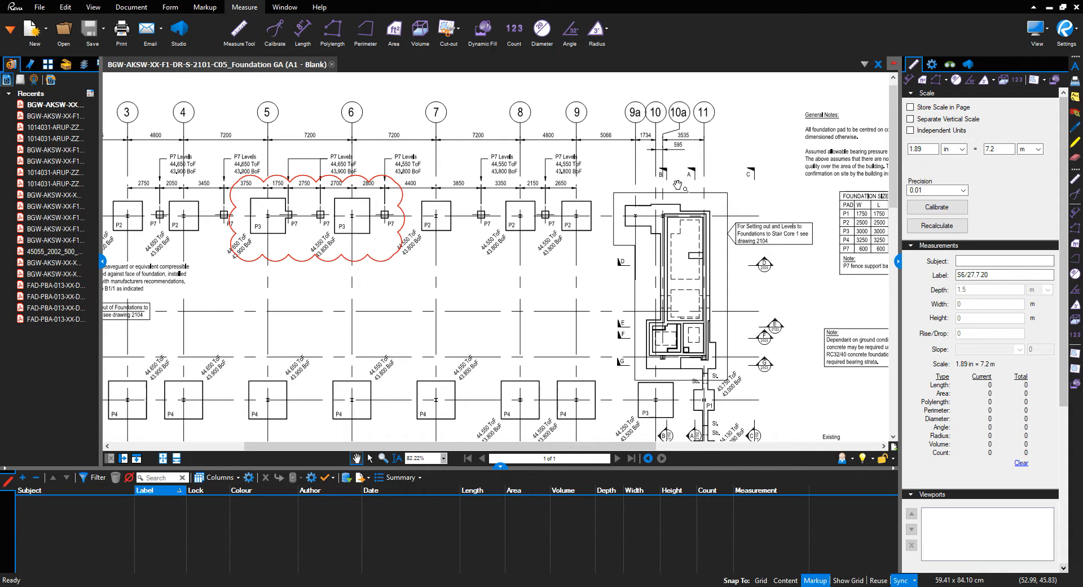
mouse_move(881, 201)
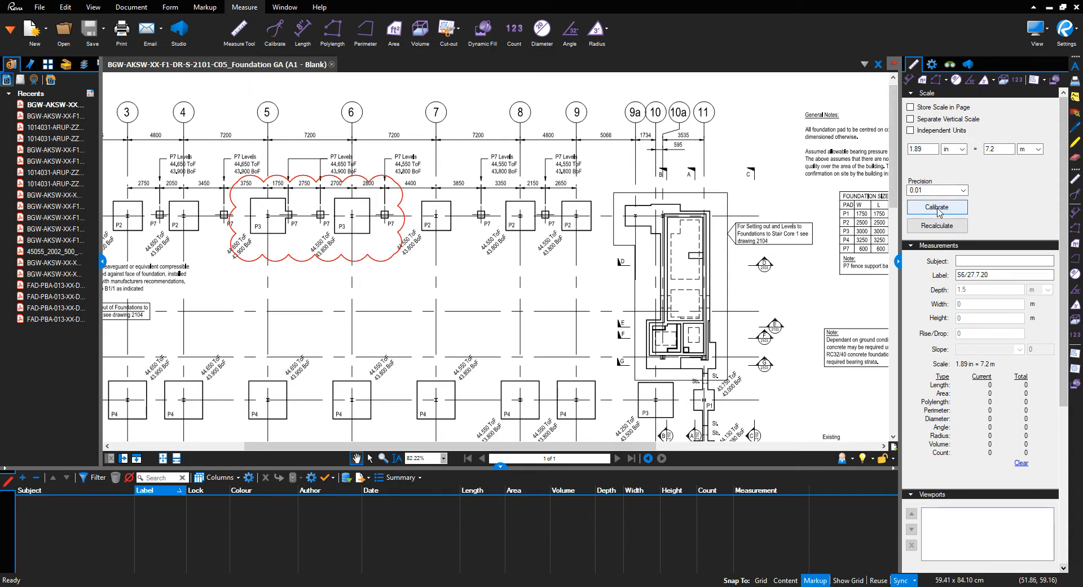
Keep measurement precision at 0.01 and start page scale calibration
left_click(962, 189)
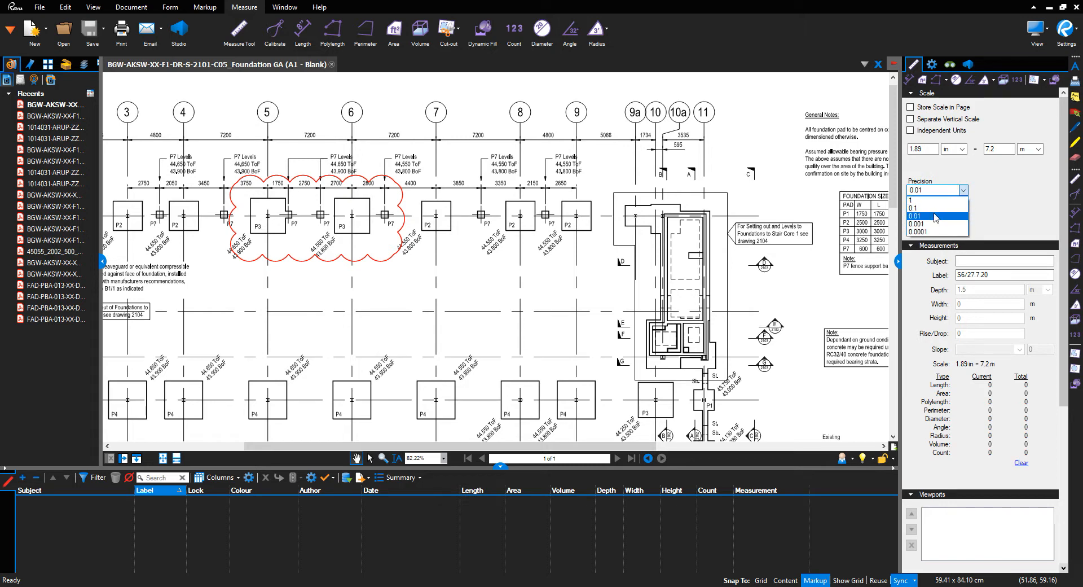
left_click(917, 216)
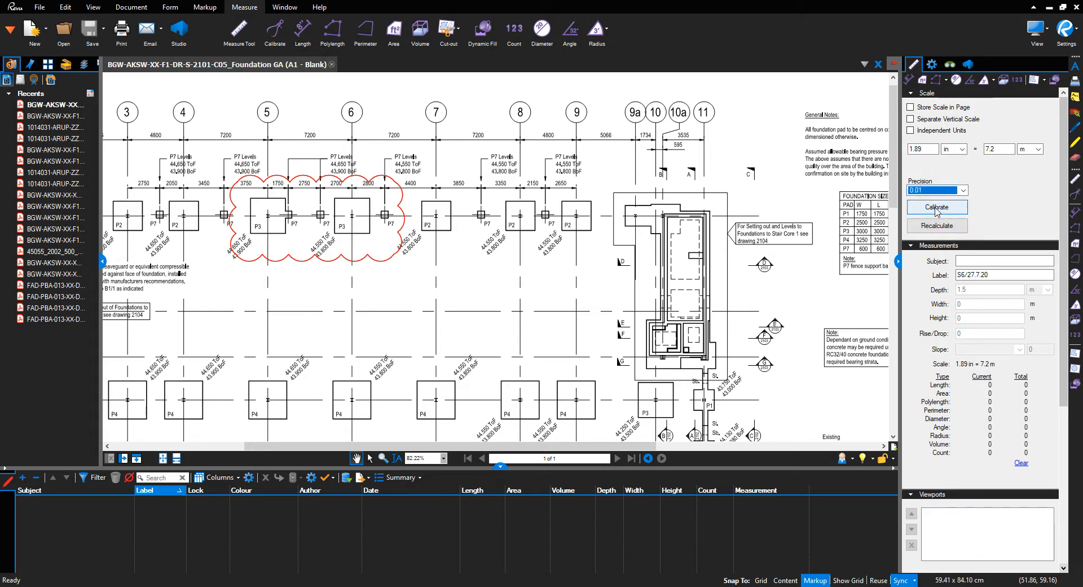
left_click(936, 206)
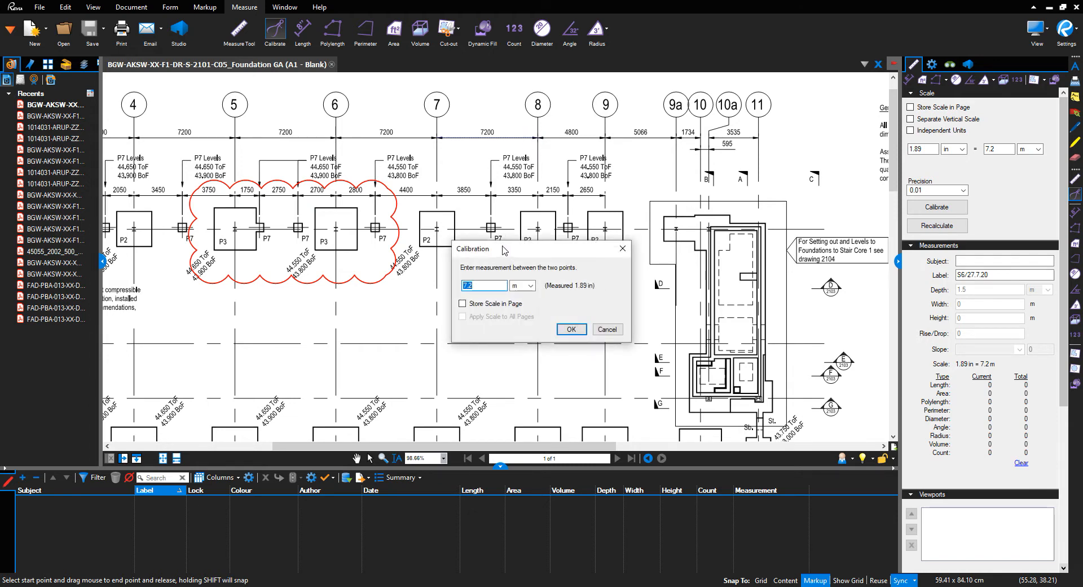
mouse_move(488, 266)
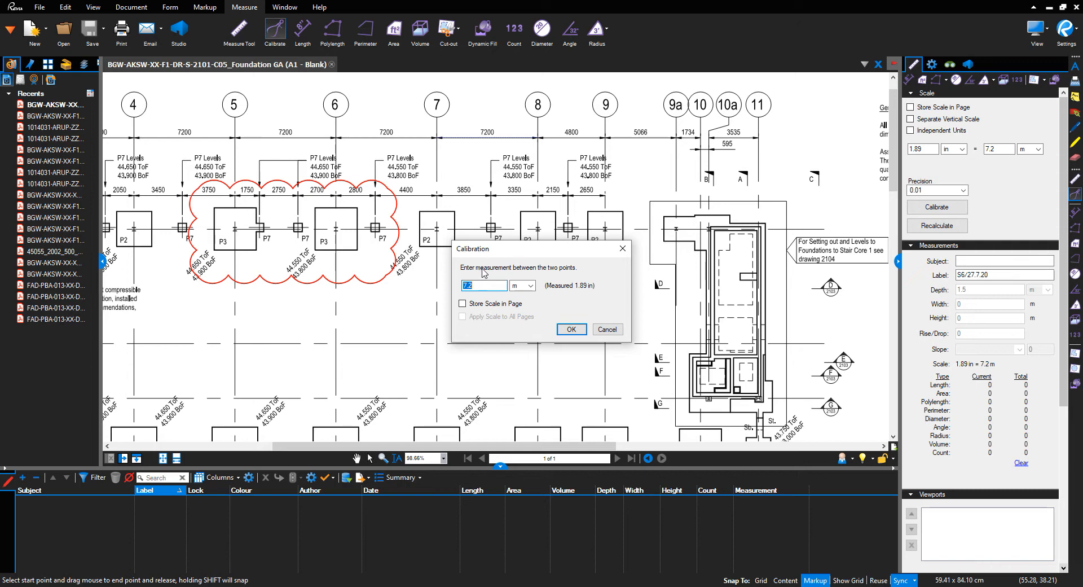
mouse_move(491, 286)
type("7")
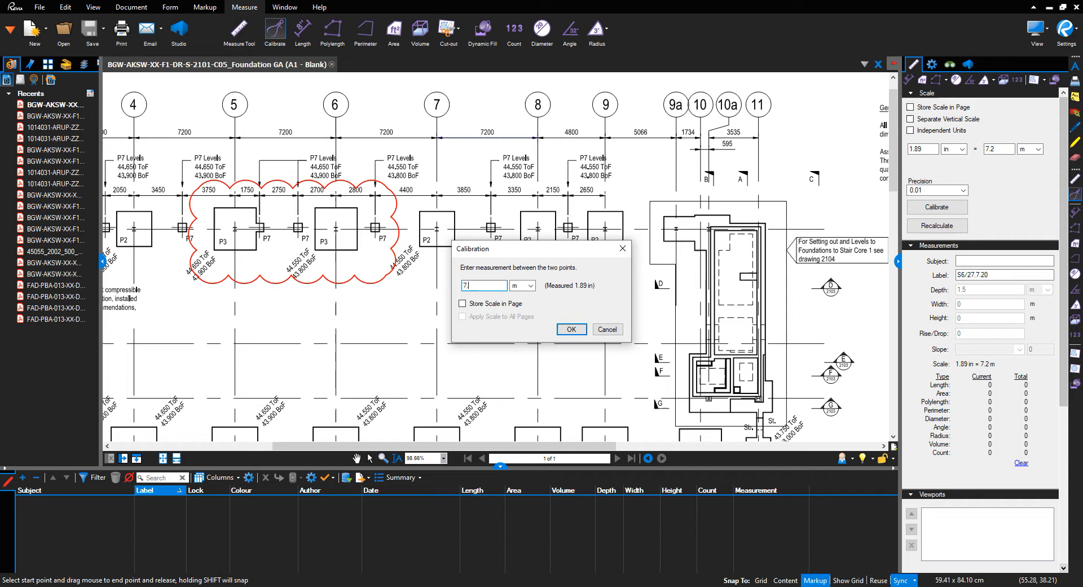
Enter 7.2 m for the 1.89 in span, store the scale in the page and apply it
left_click(531, 286)
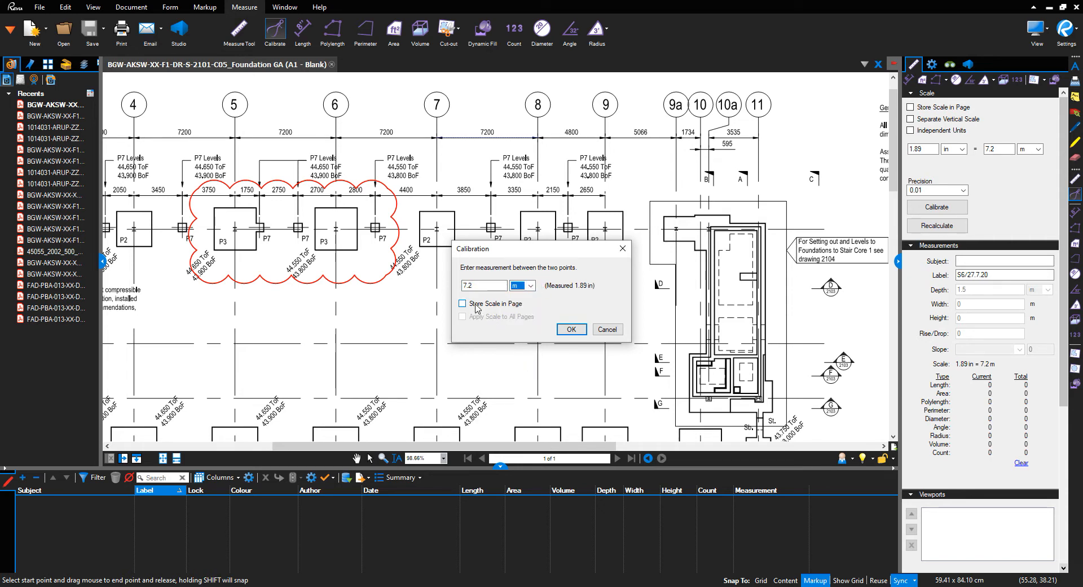
left_click(463, 304)
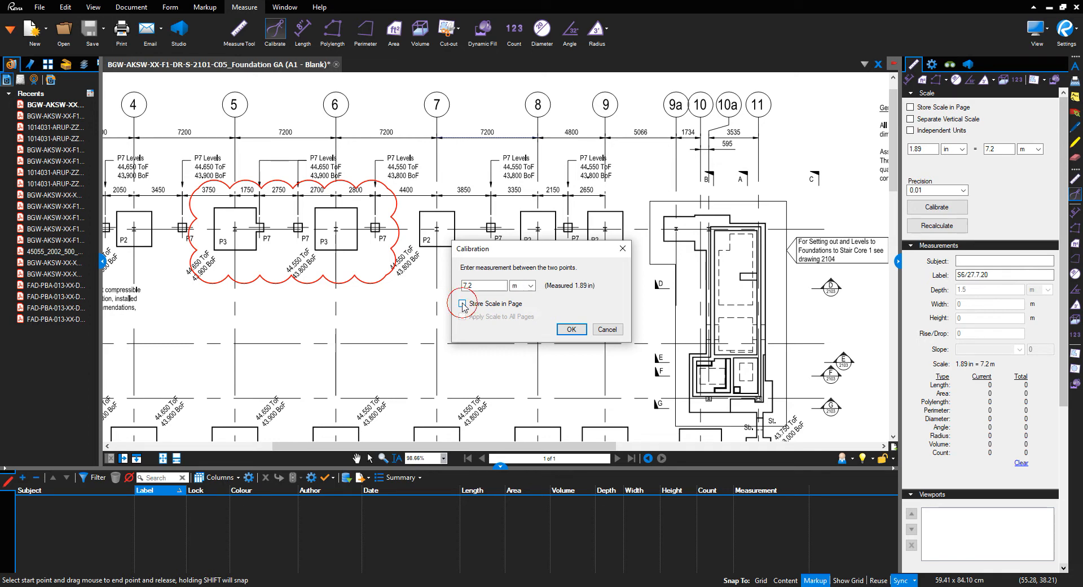
left_click(463, 303)
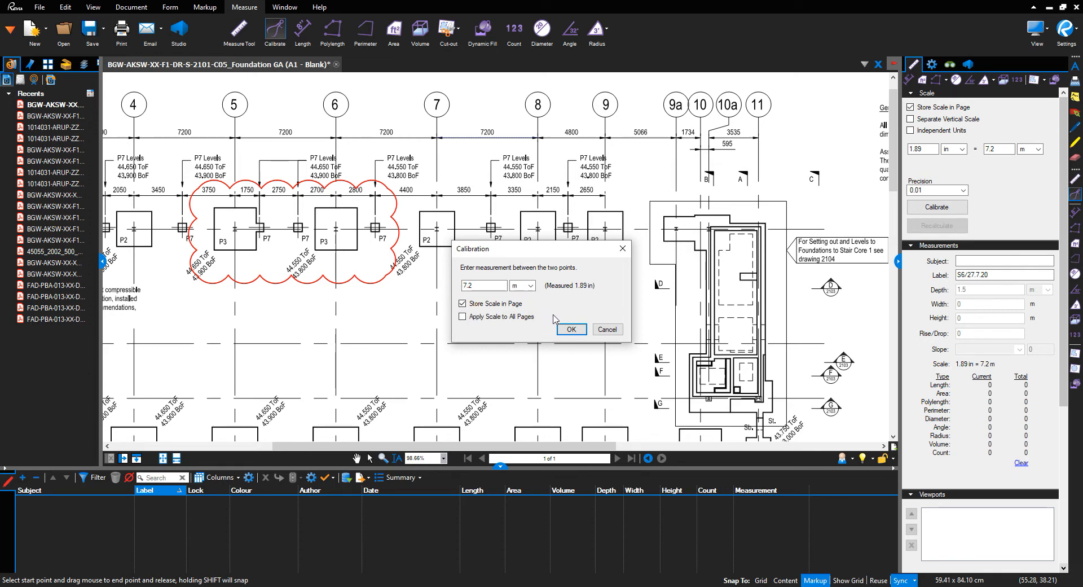
left_click(571, 329)
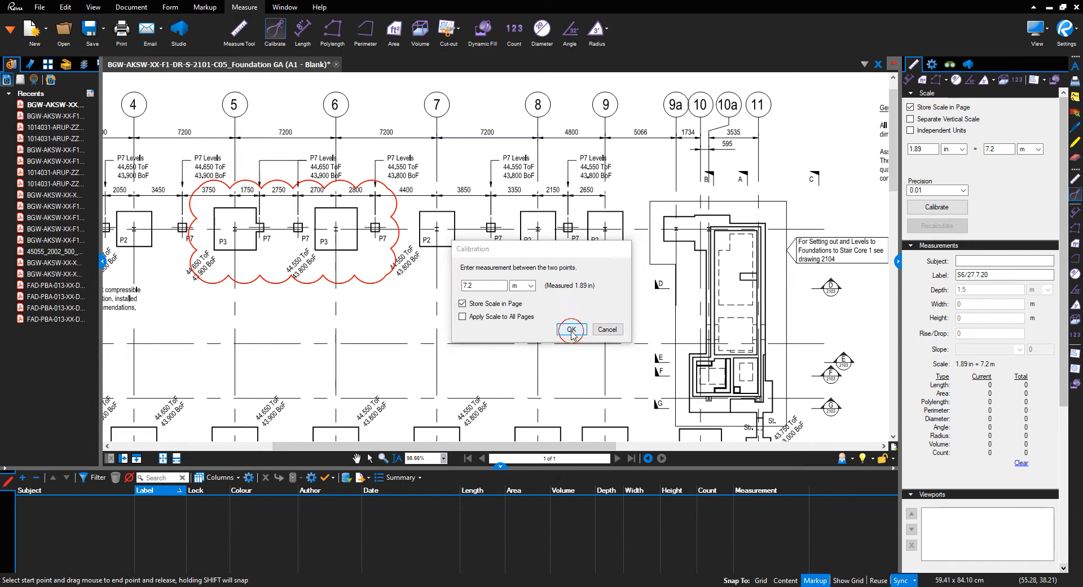
Confirm the calibration so the 1.89 in = 7.2 m scale is stored in the page
left_click(571, 329)
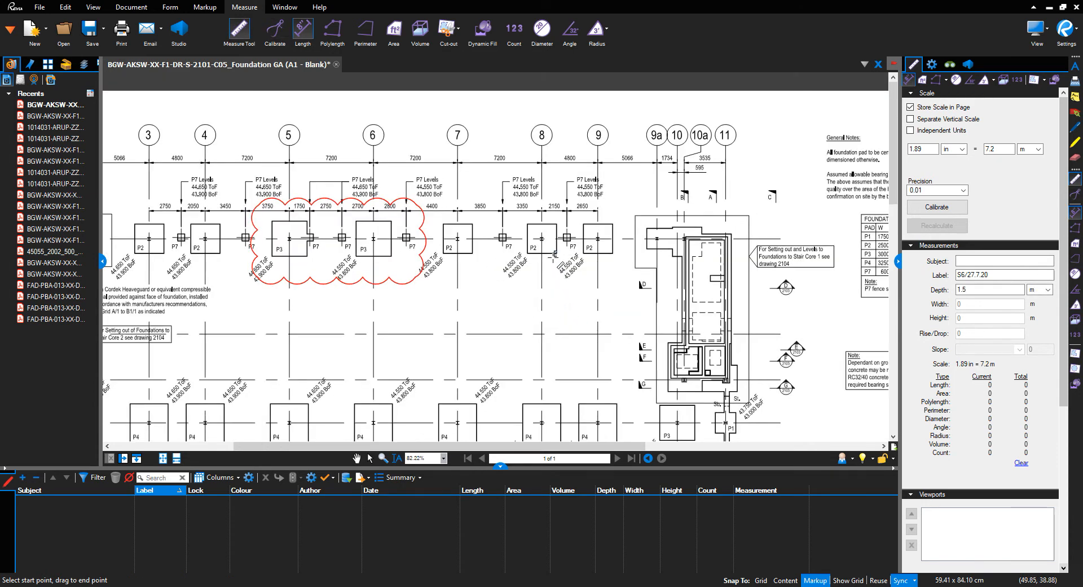
mouse_move(517, 205)
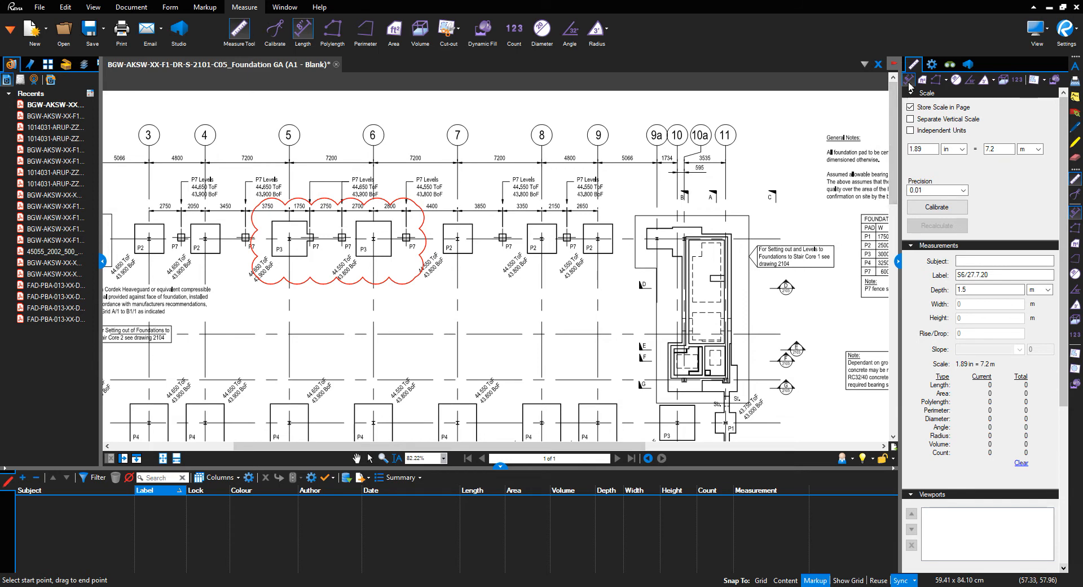
mouse_move(910, 85)
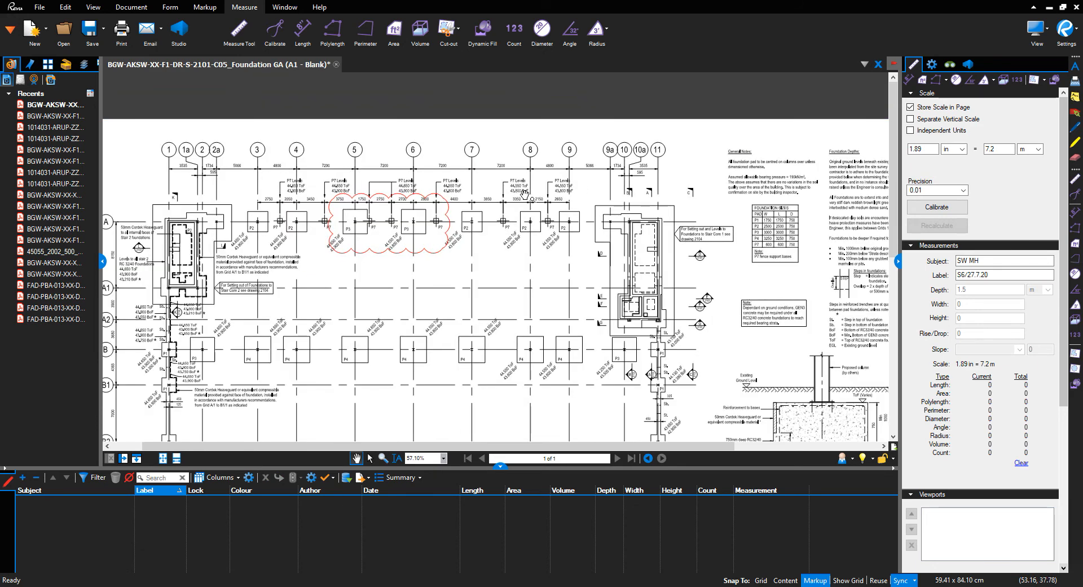
Zoom out to the full plan and save the calibrated Foundation GA drawing
scroll("down", 3)
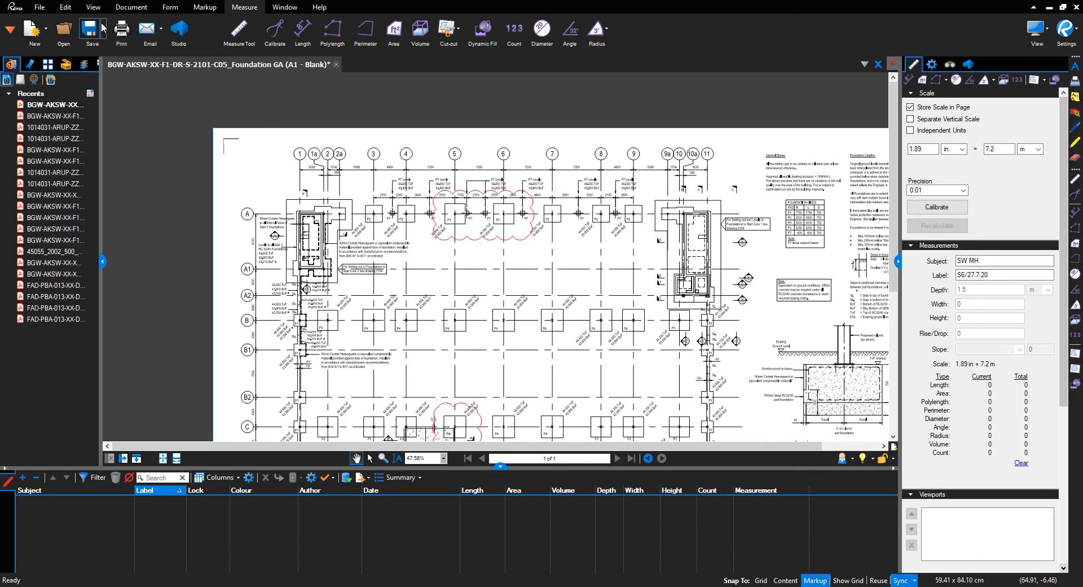
mouse_move(91, 32)
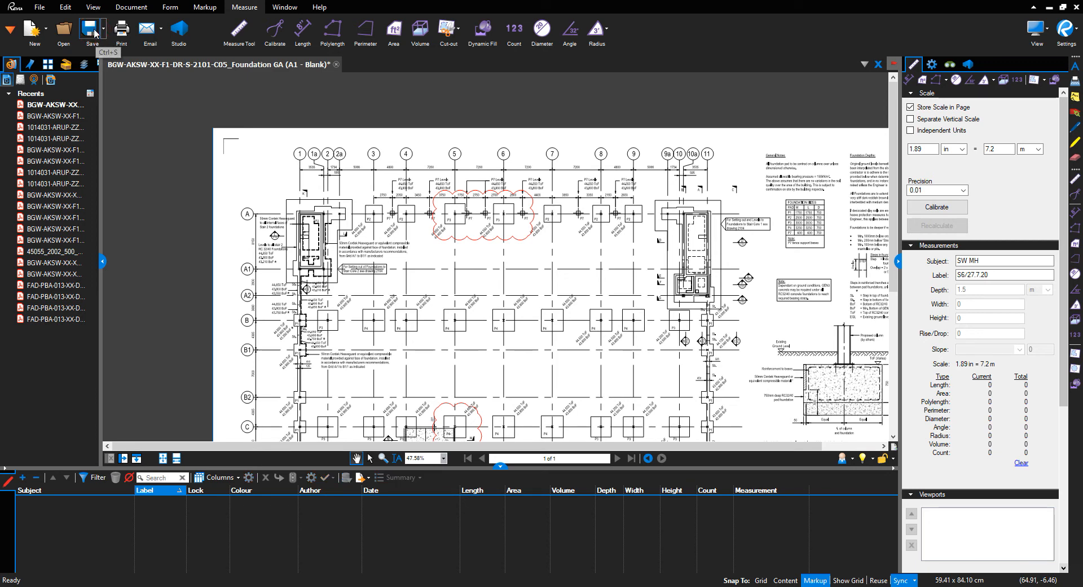
left_click(91, 33)
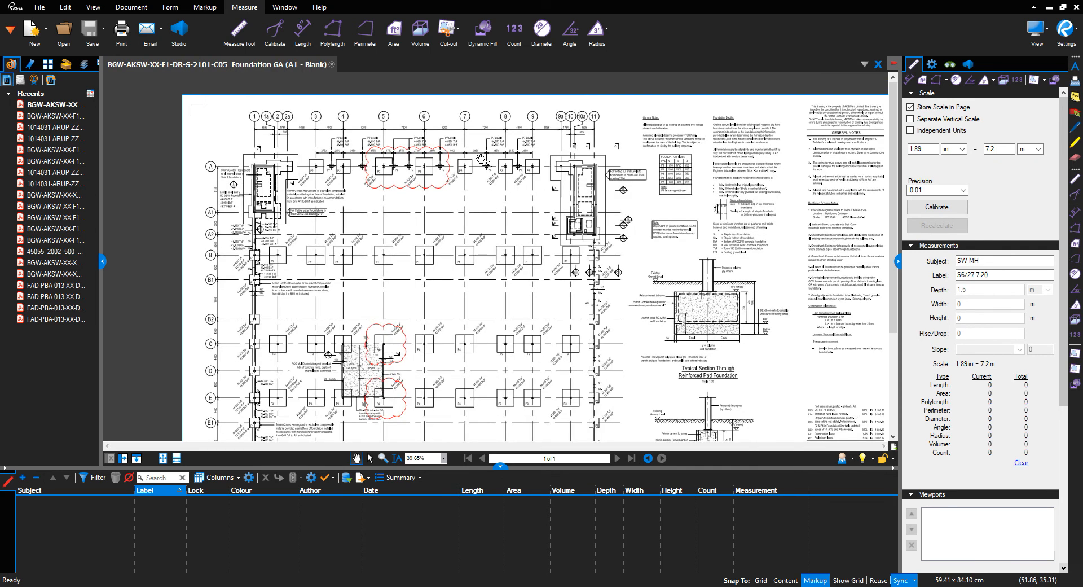
mouse_move(481, 145)
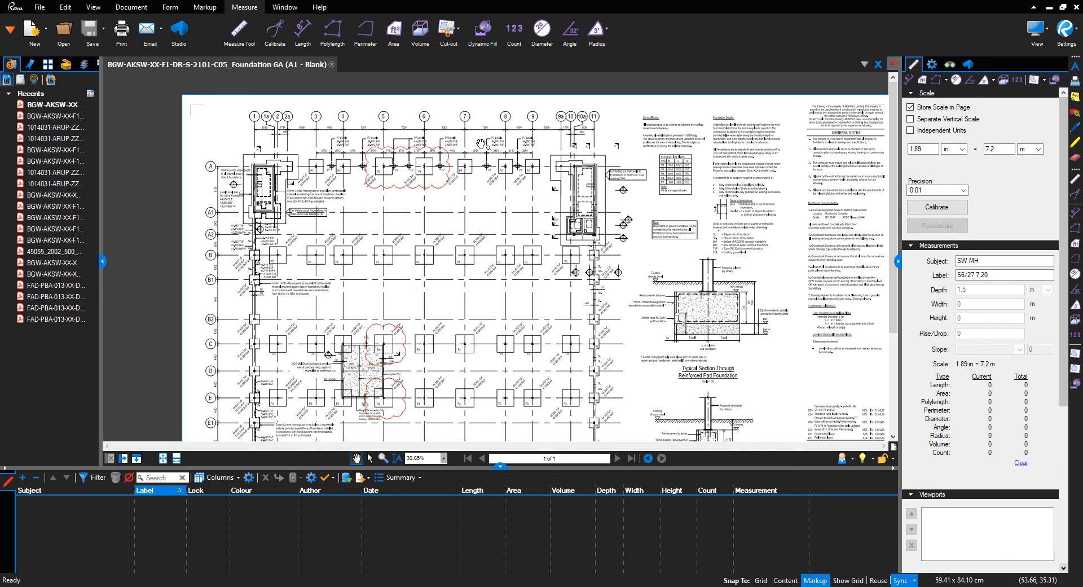
scroll("down", 3)
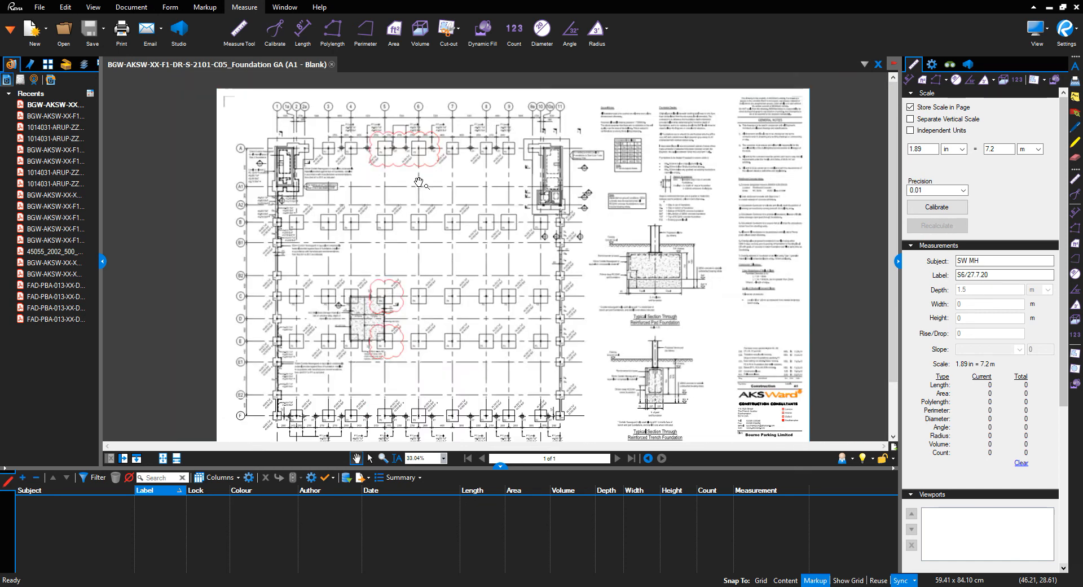